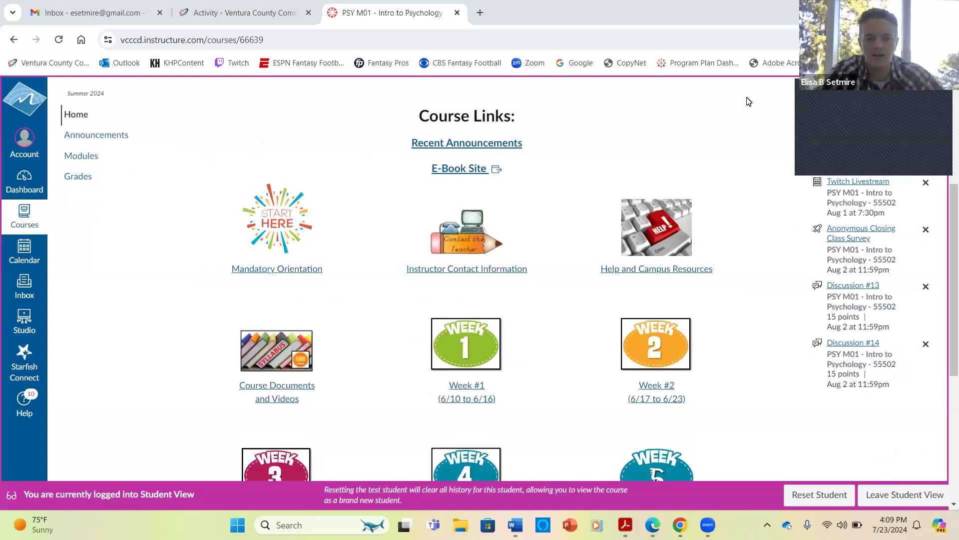
# Scroll down the PSY M01 course home page toward the weekly module tiles
pyautogui.scroll(-3)
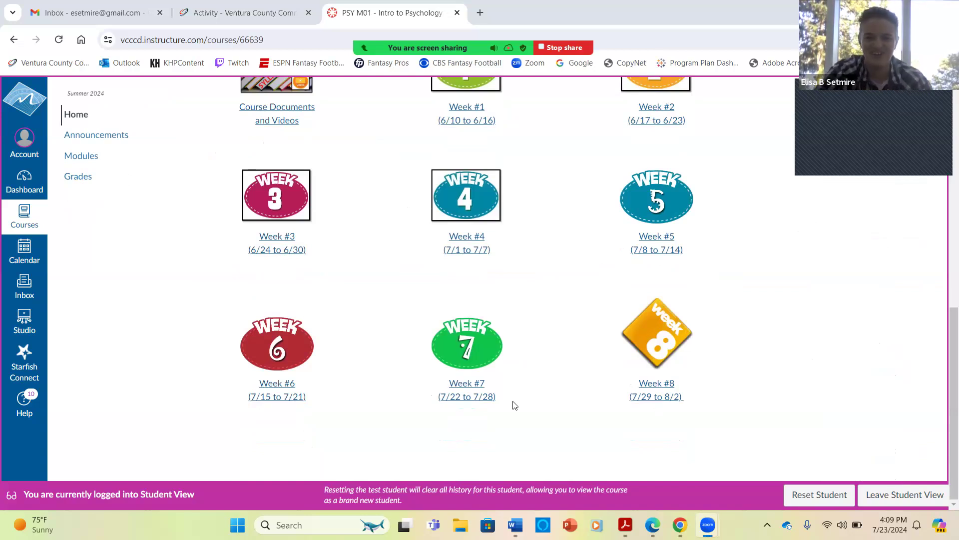
pyautogui.moveTo(656, 390)
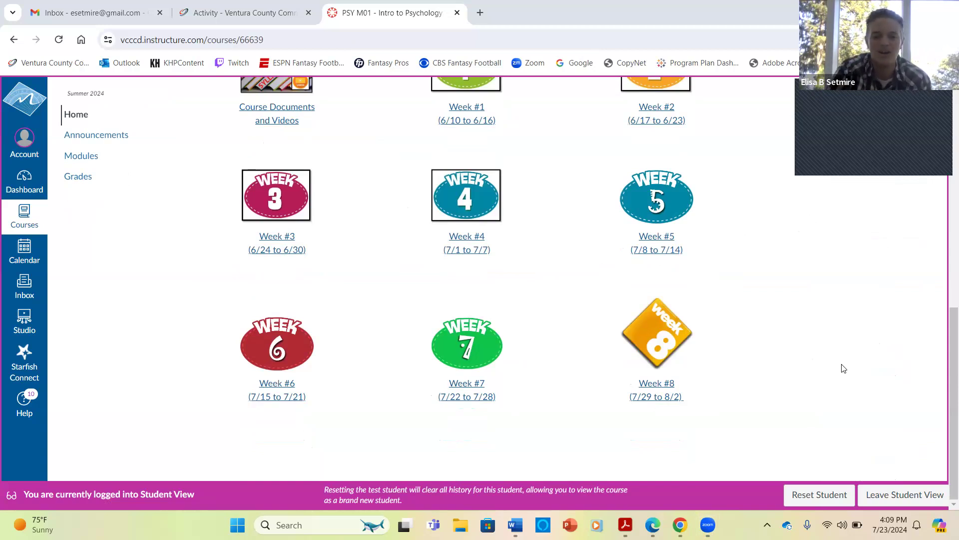
pyautogui.moveTo(466, 342)
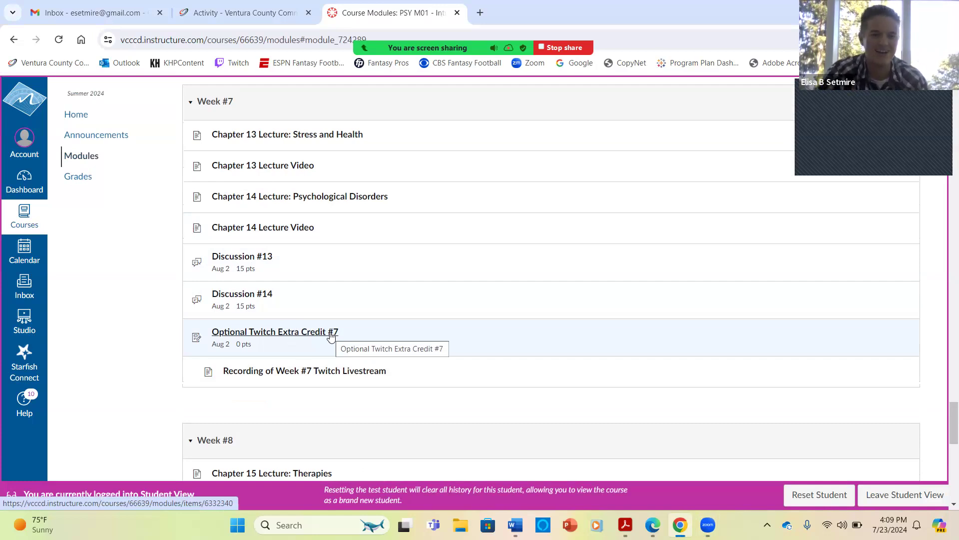
pyautogui.moveTo(294, 142)
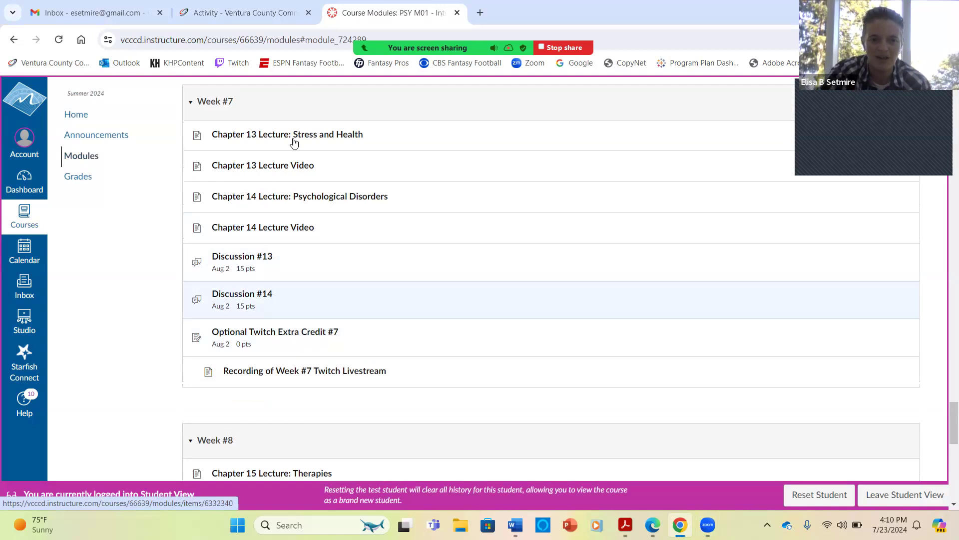
pyautogui.moveTo(320, 141)
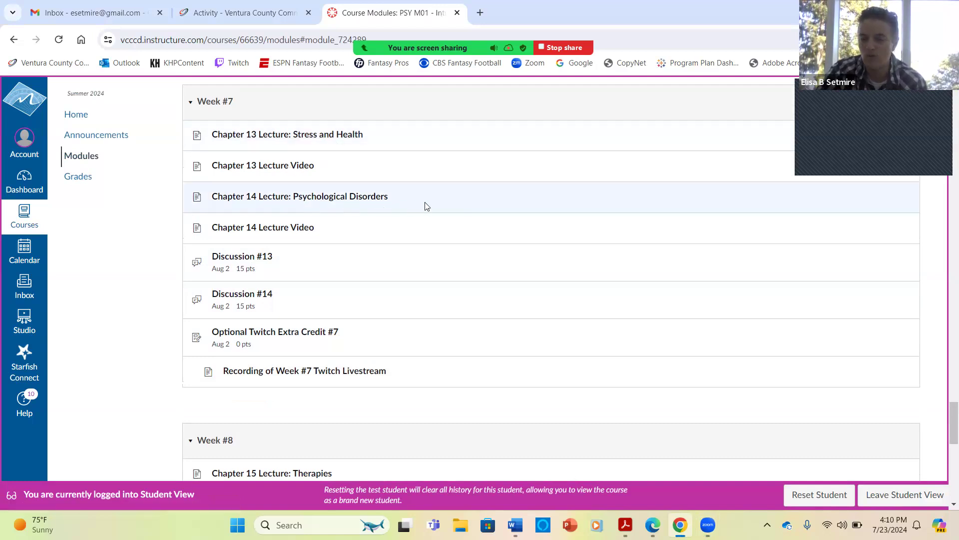
pyautogui.moveTo(419, 207)
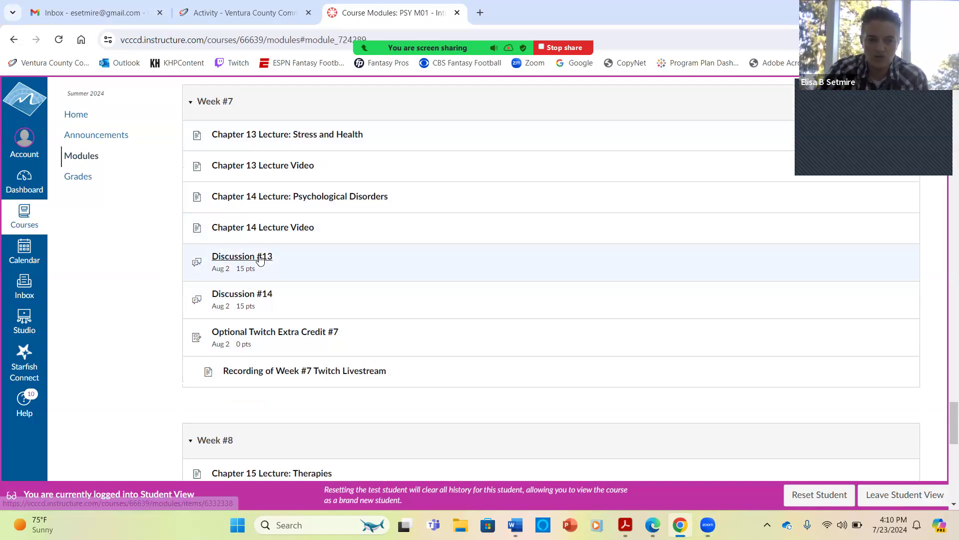
# Open Discussion #13 from the Week #7 (7/22 to 7/28) module items
pyautogui.click(242, 256)
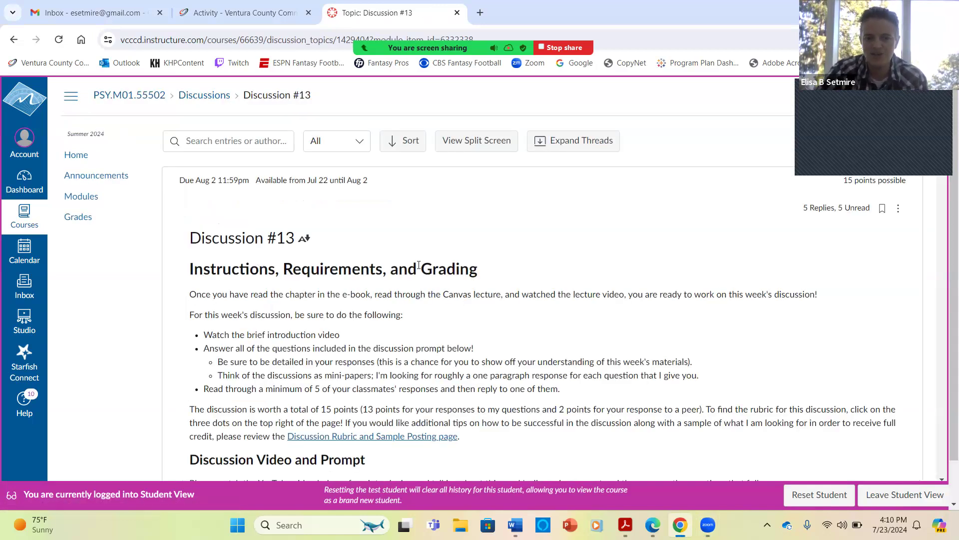
# Scroll through Discussion #13's video, self-care article link and three picture tasks
pyautogui.scroll(-3)
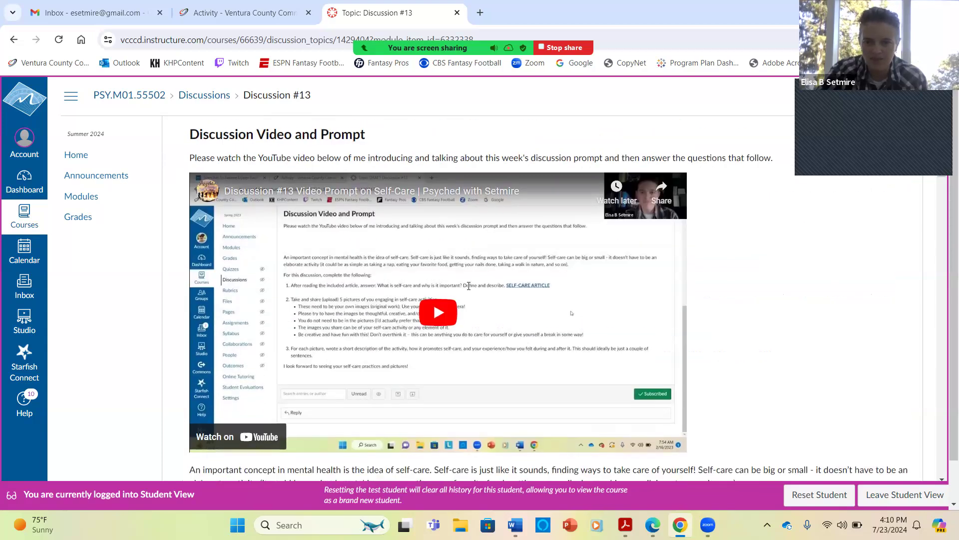
pyautogui.scroll(-3)
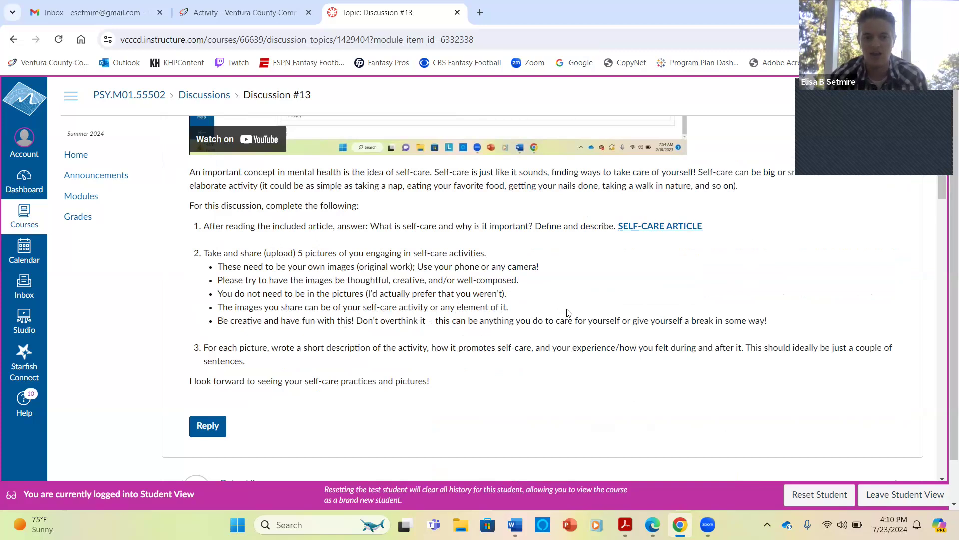
pyautogui.moveTo(675, 232)
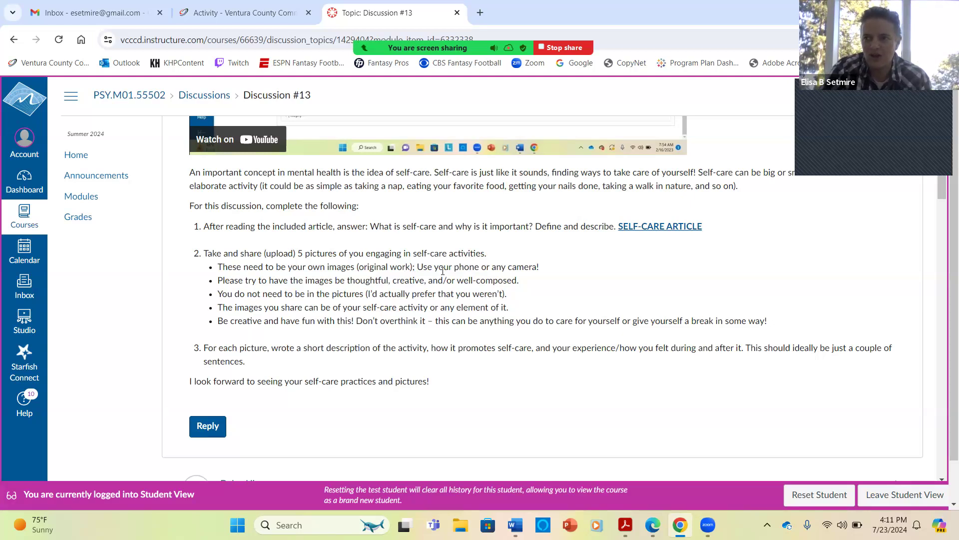
pyautogui.moveTo(592, 377)
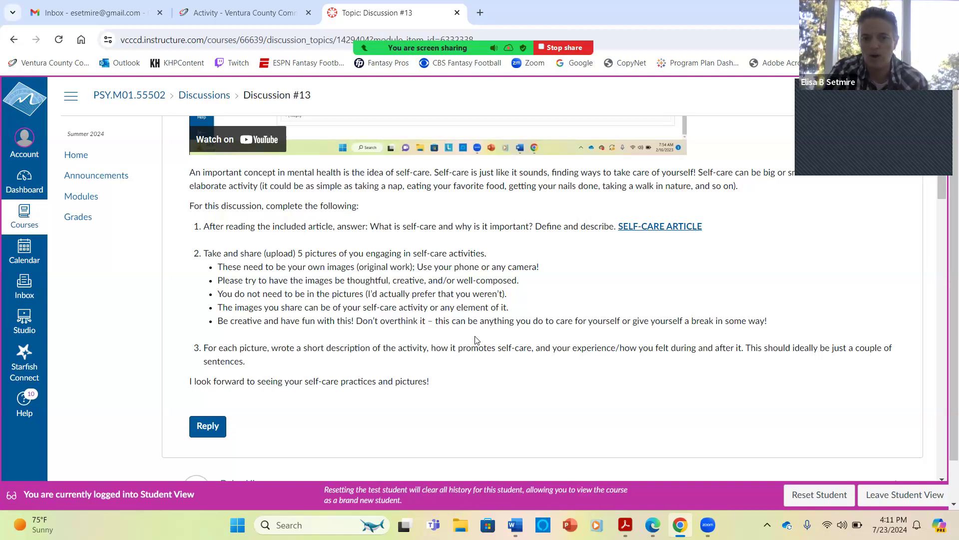
pyautogui.moveTo(716, 363)
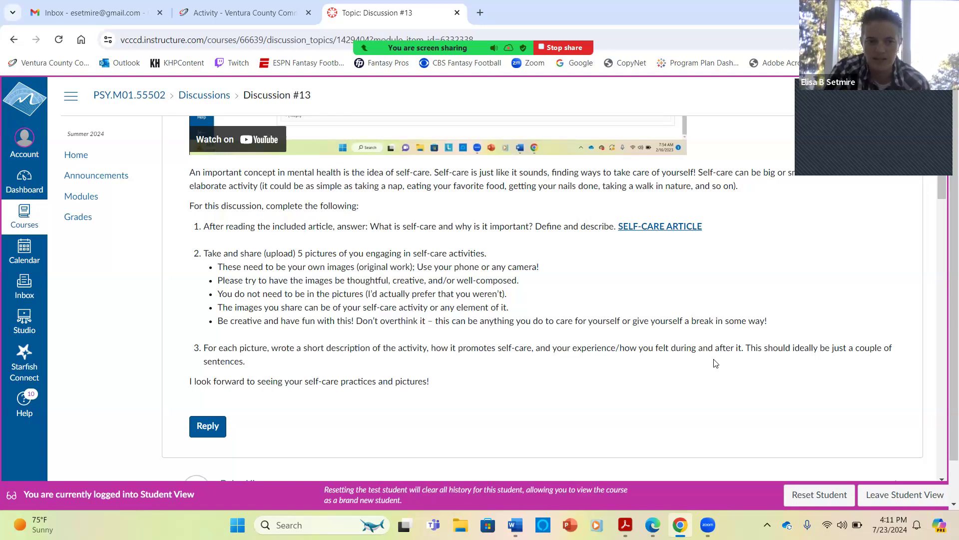
pyautogui.moveTo(587, 372)
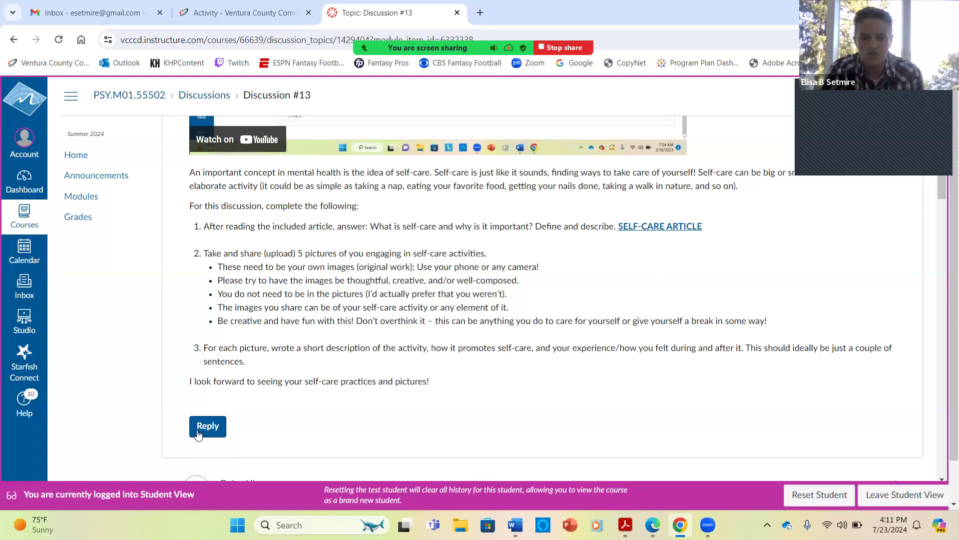
pyautogui.moveTo(278, 415)
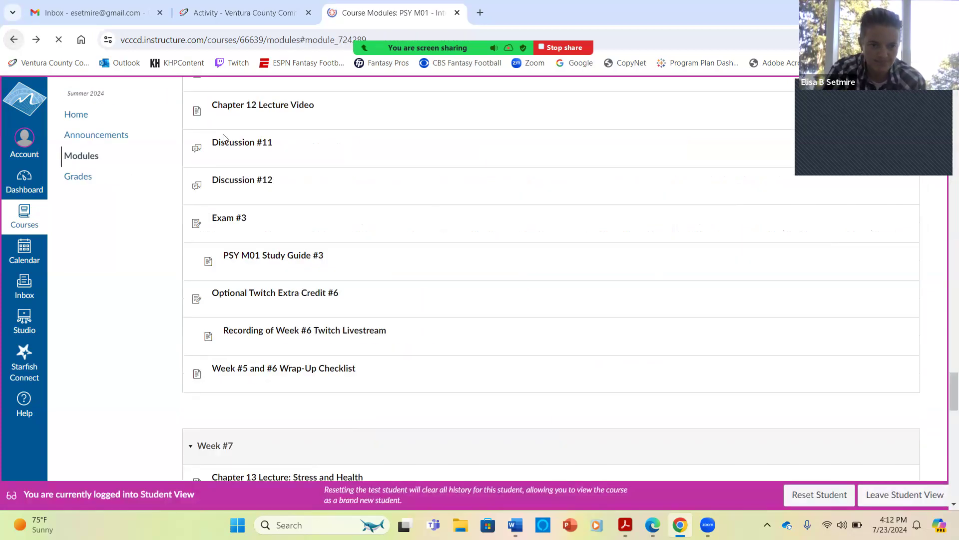
# Open Discussion #14 and scroll through its video, disorders article and Szasz questions
pyautogui.scroll(-3)
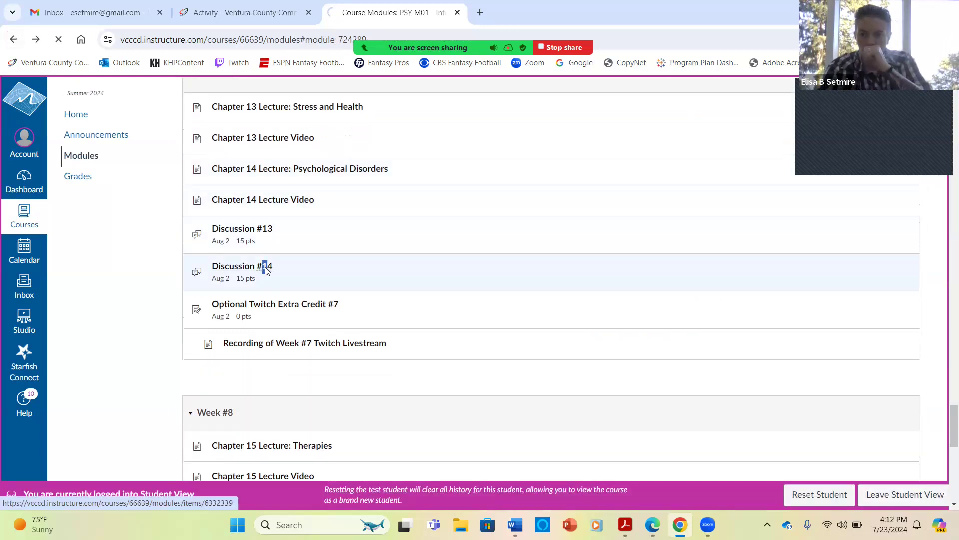
pyautogui.click(241, 266)
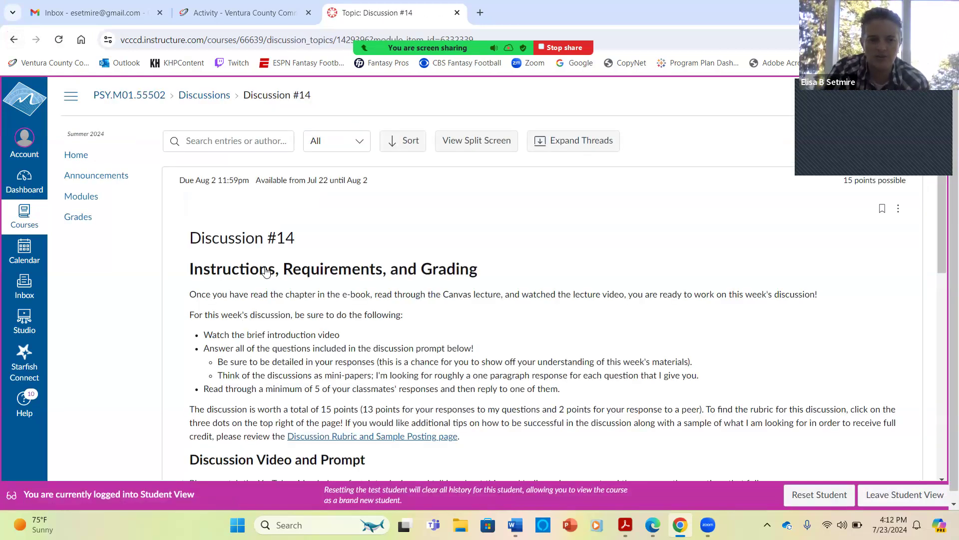
pyautogui.scroll(-3)
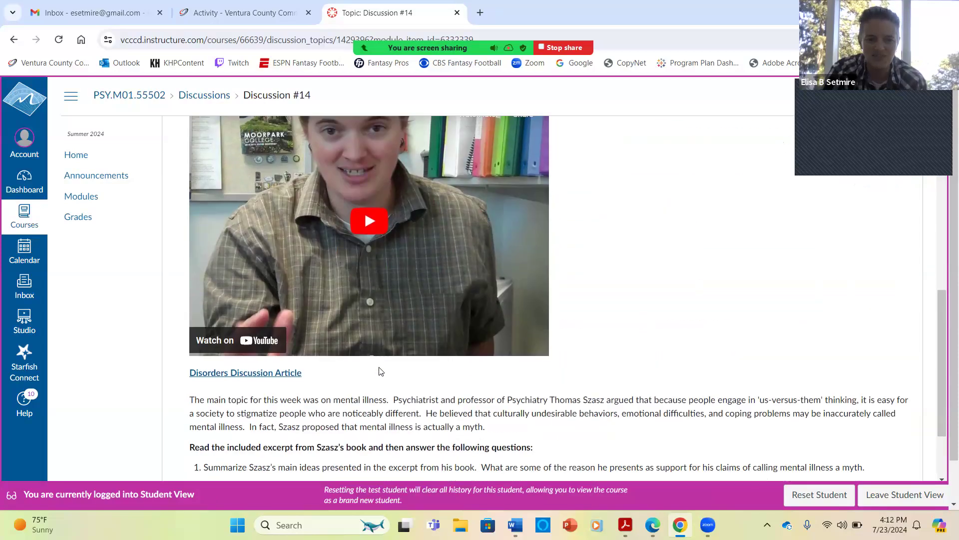
pyautogui.scroll(-3)
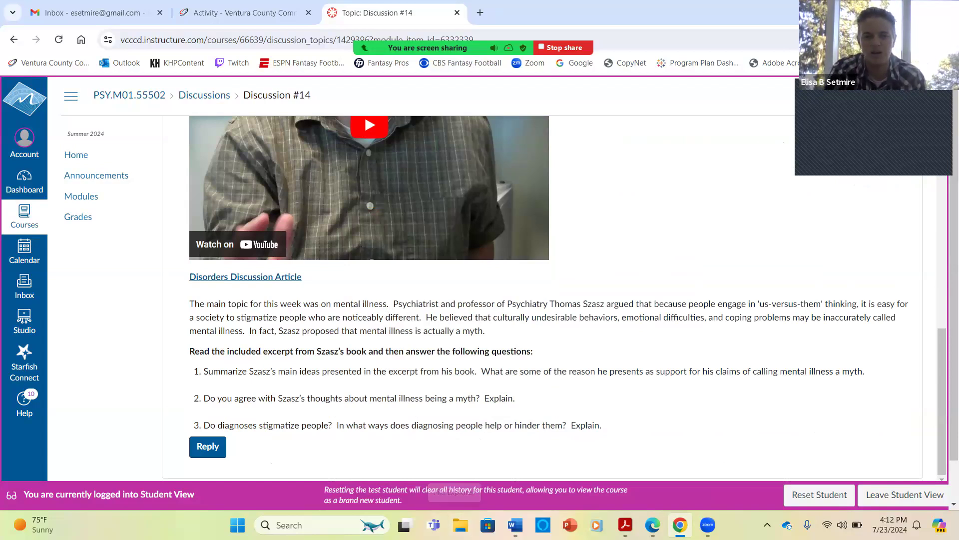
pyautogui.moveTo(425, 371)
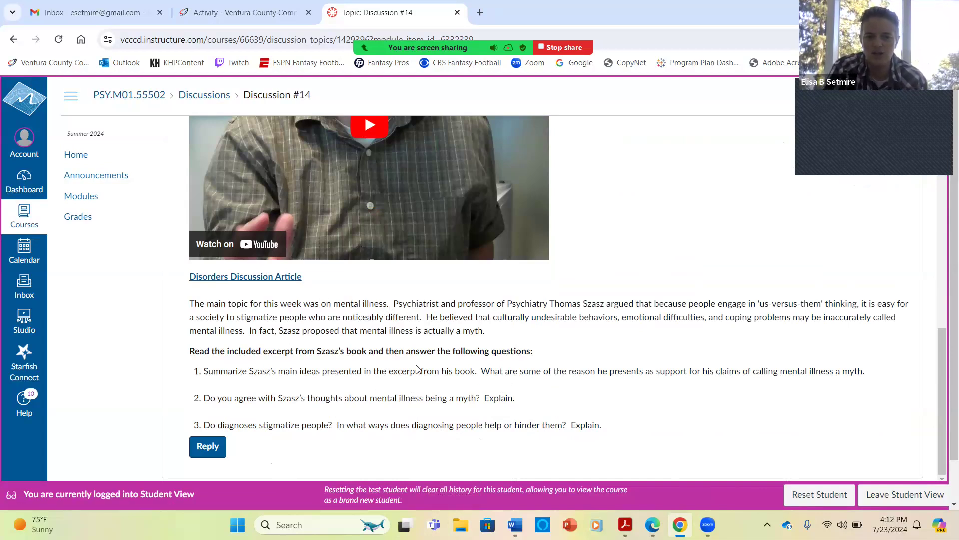
pyautogui.scroll(-3)
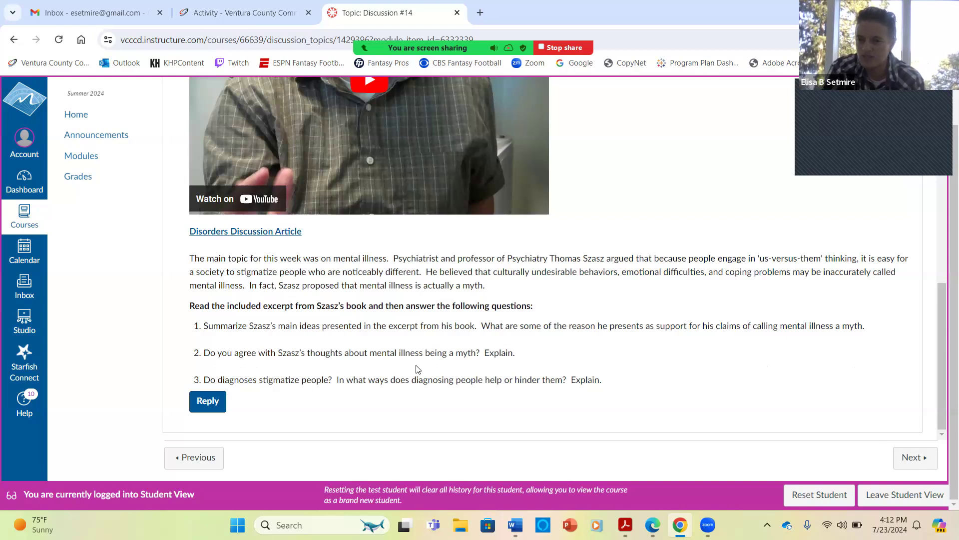
pyautogui.moveTo(376, 364)
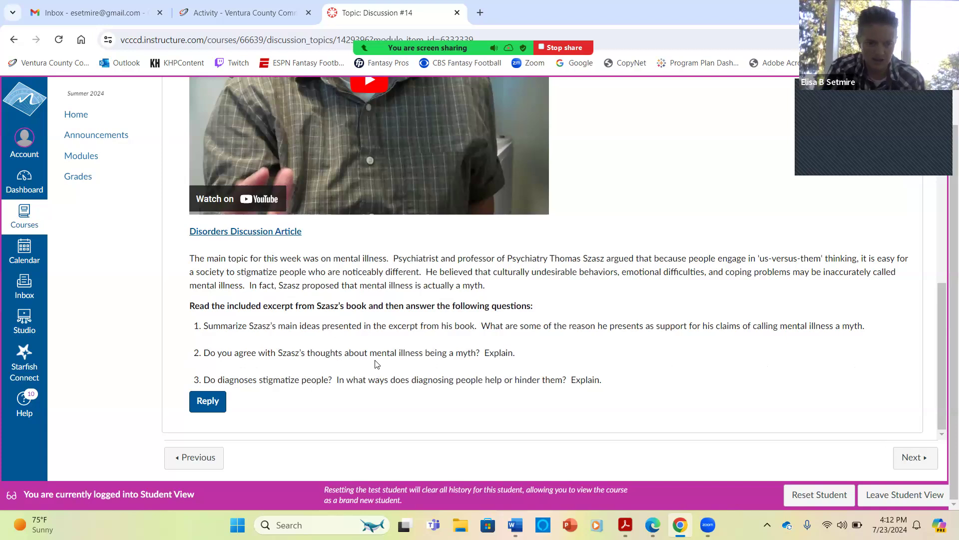
pyautogui.moveTo(343, 416)
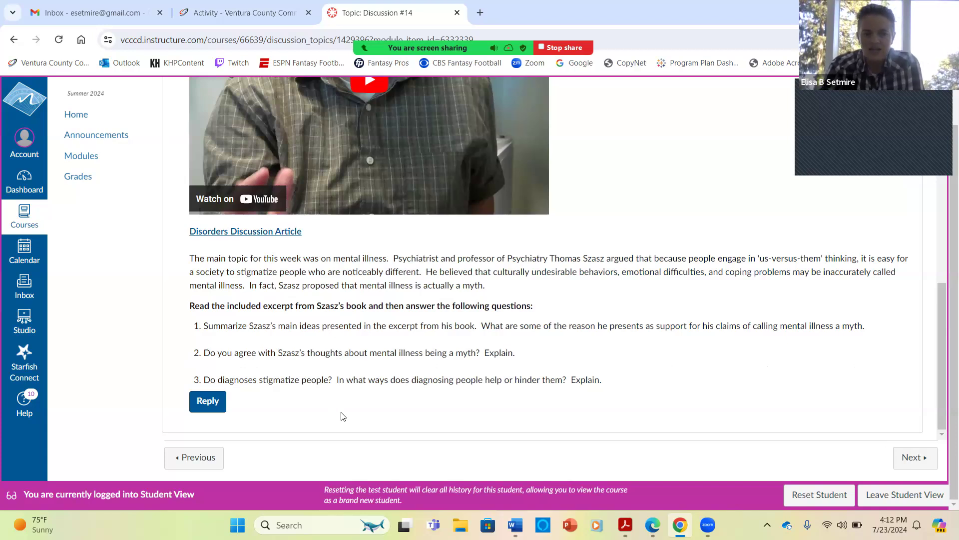
pyautogui.moveTo(417, 396)
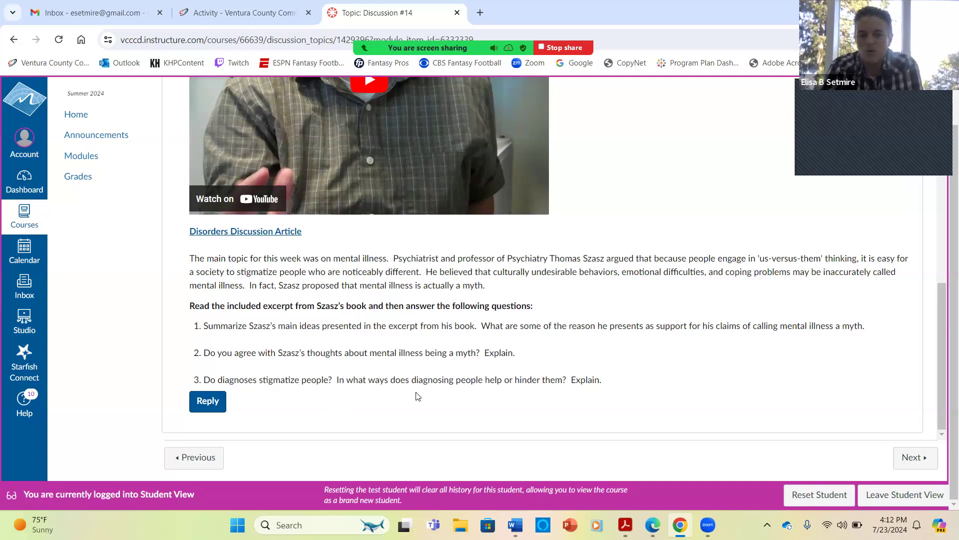
pyautogui.moveTo(544, 408)
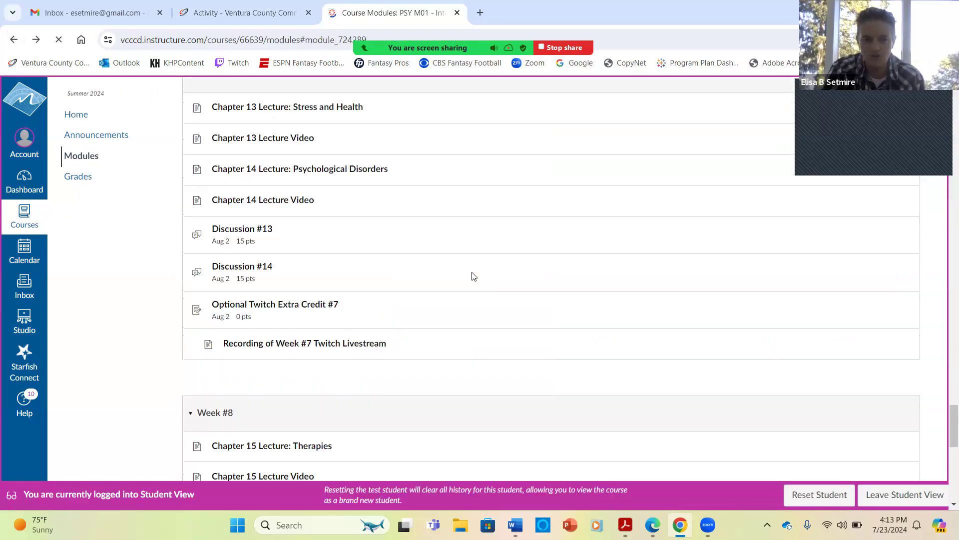
pyautogui.scroll(-3)
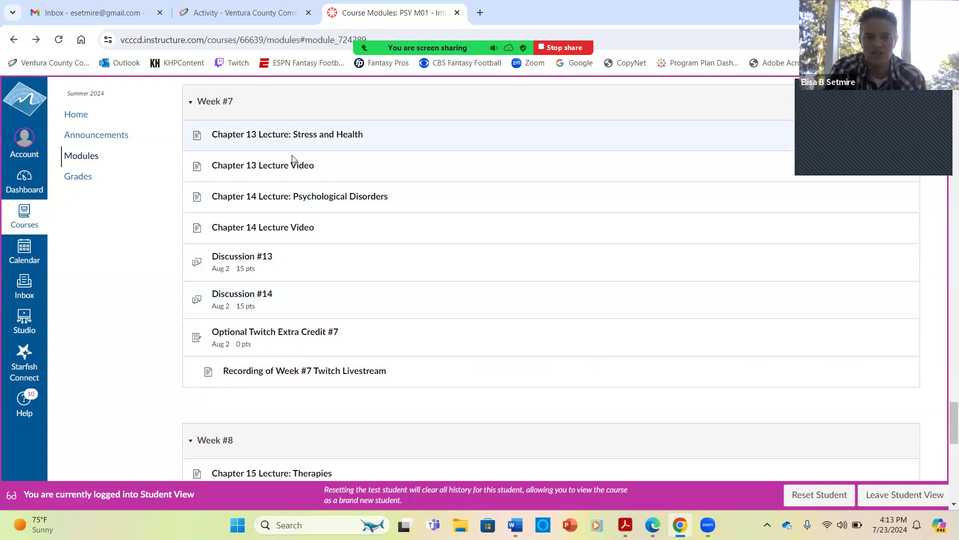
pyautogui.moveTo(278, 308)
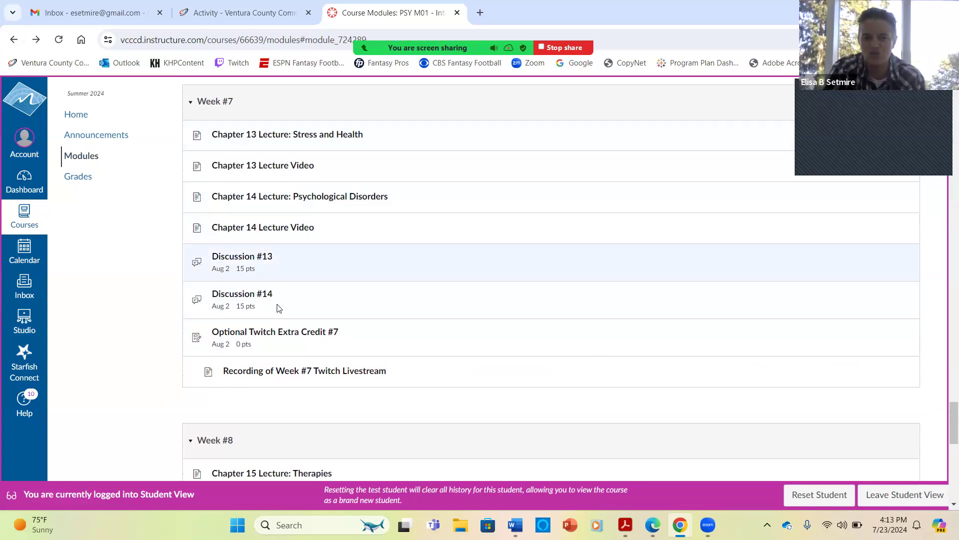
pyautogui.scroll(-3)
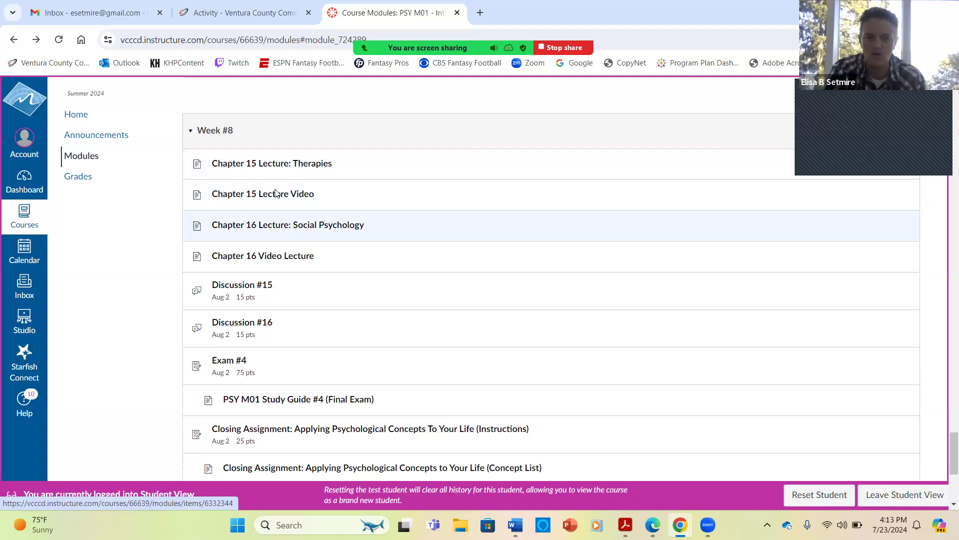
pyautogui.scroll(-3)
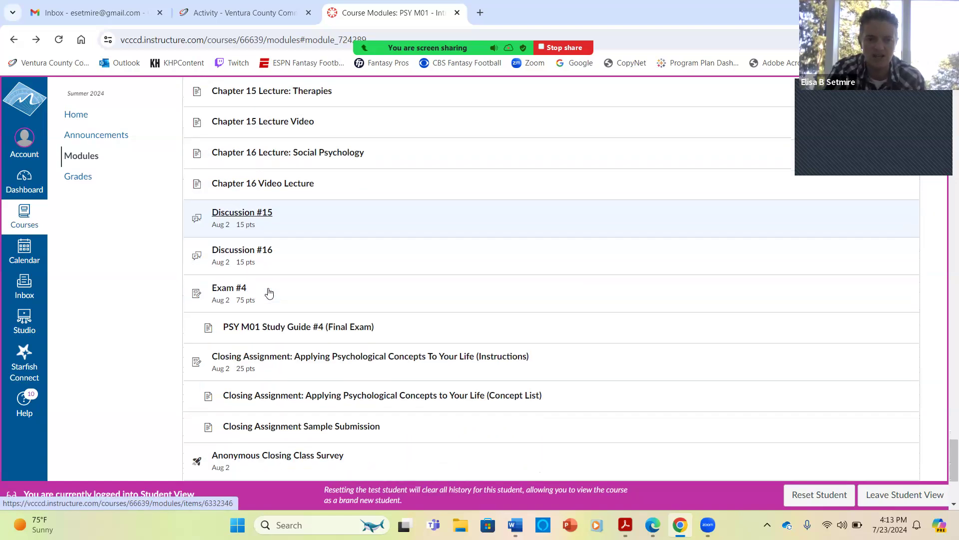
pyautogui.scroll(-3)
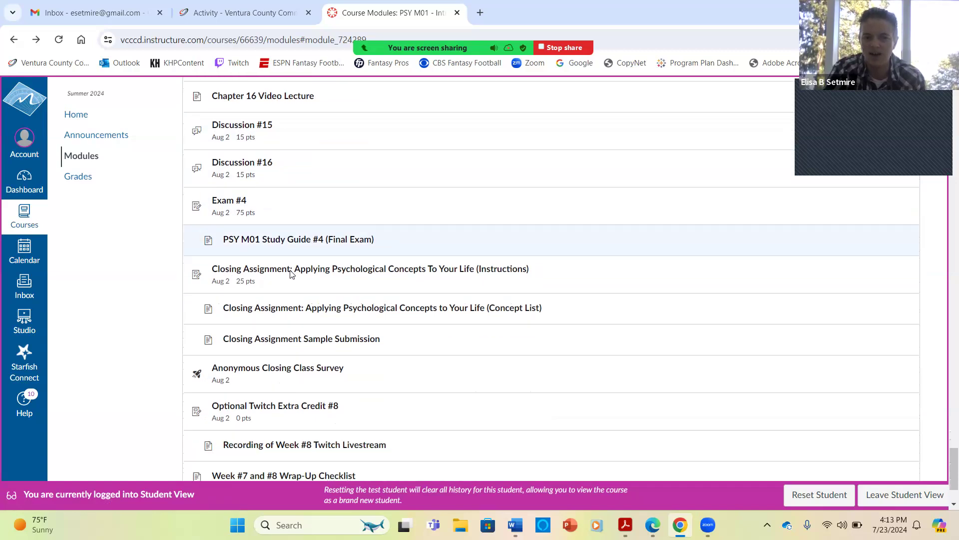
pyautogui.scroll(-3)
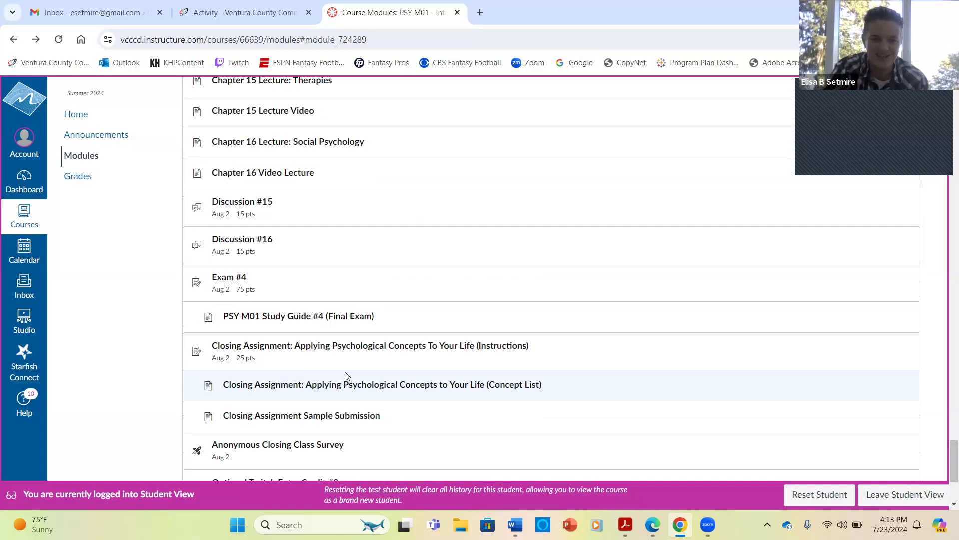
pyautogui.scroll(3)
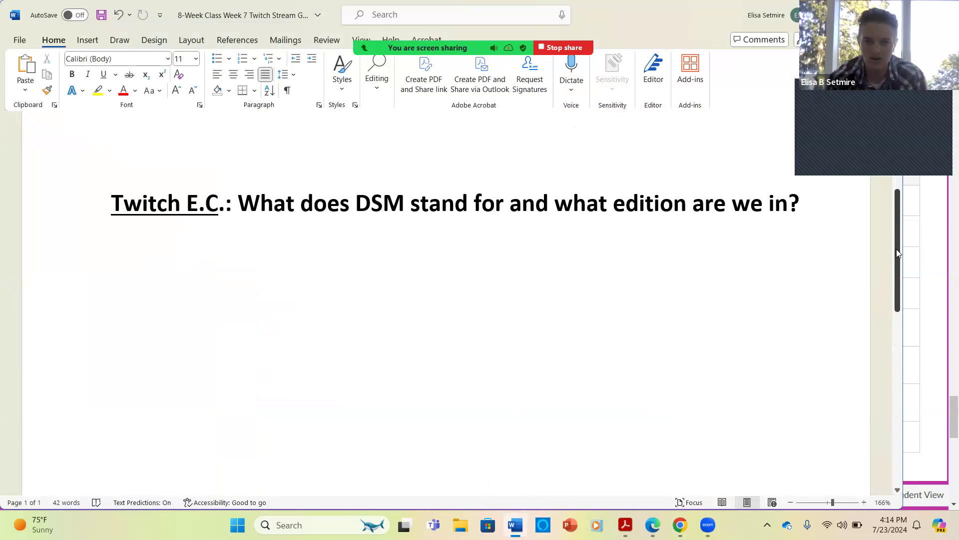
pyautogui.click(71, 385)
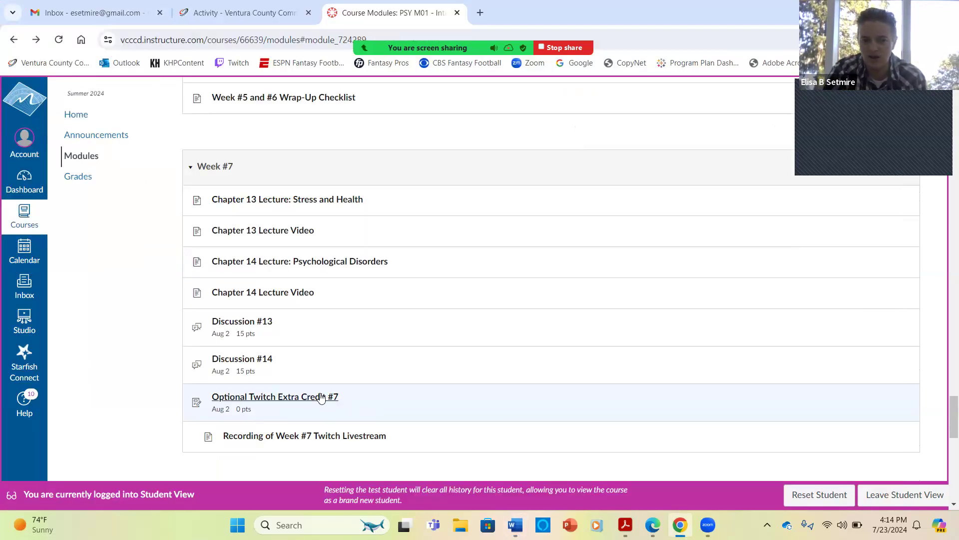
# Open Optional Twitch Extra Credit #7 and enter 'Type your response' as the text entry
pyautogui.click(275, 396)
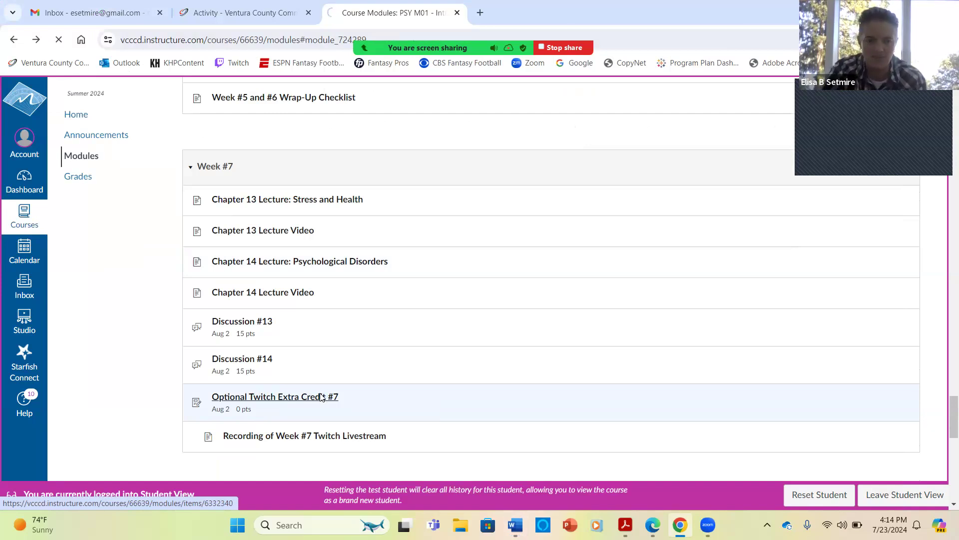
pyautogui.click(275, 395)
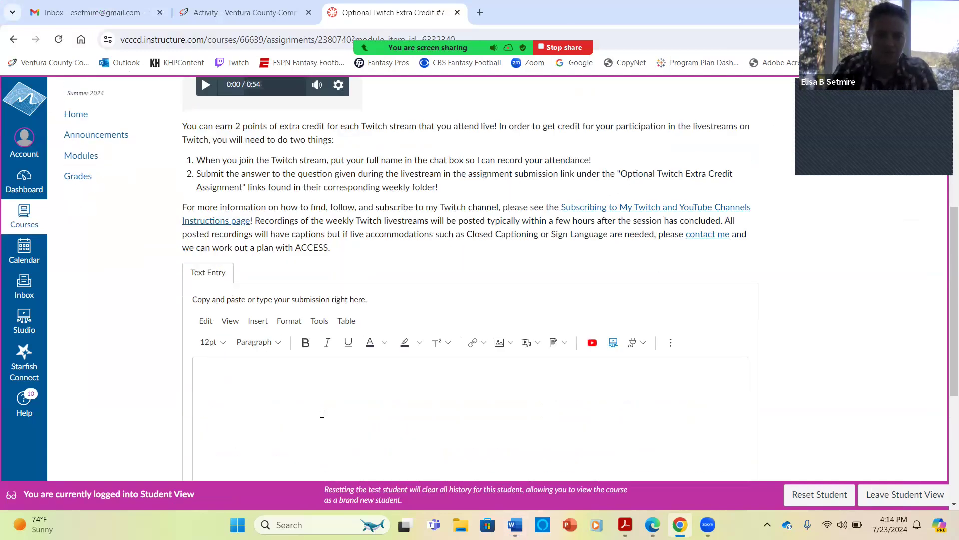
pyautogui.write('Type')
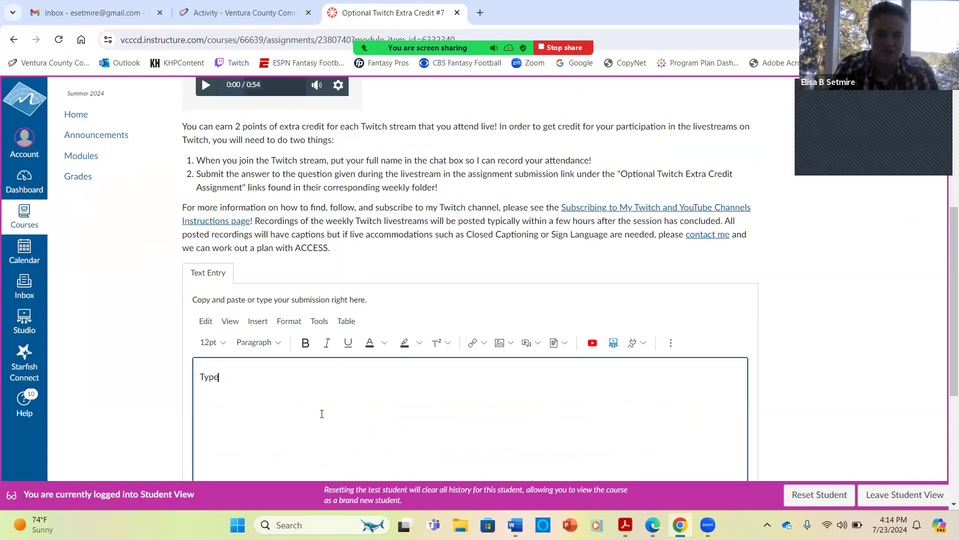
pyautogui.write('your')
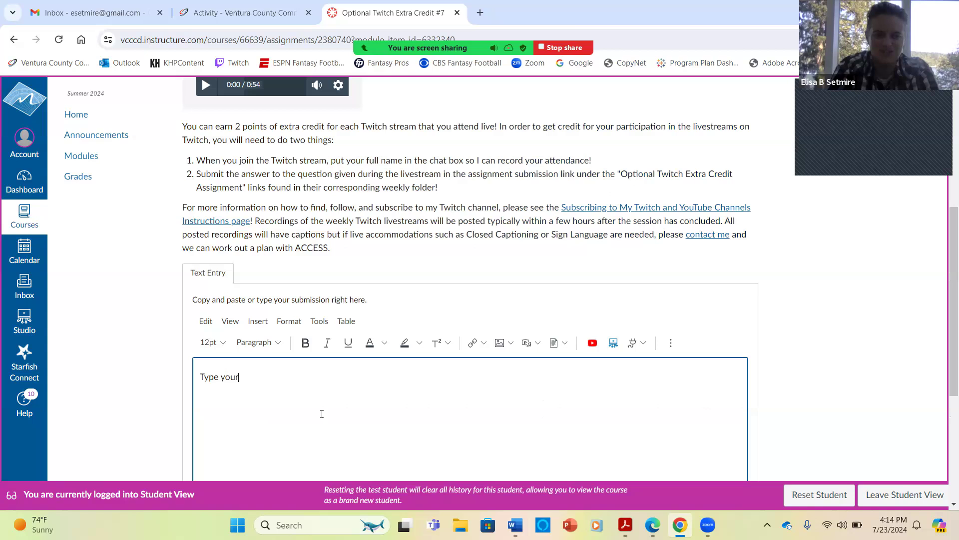
pyautogui.write('response')
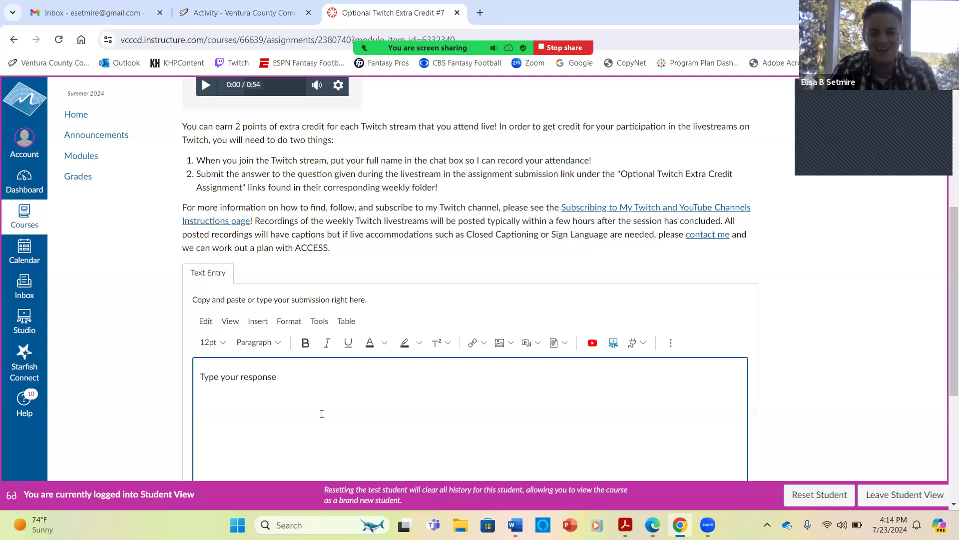
# Submit the assignment and go back to the course Modules list
pyautogui.click(270, 456)
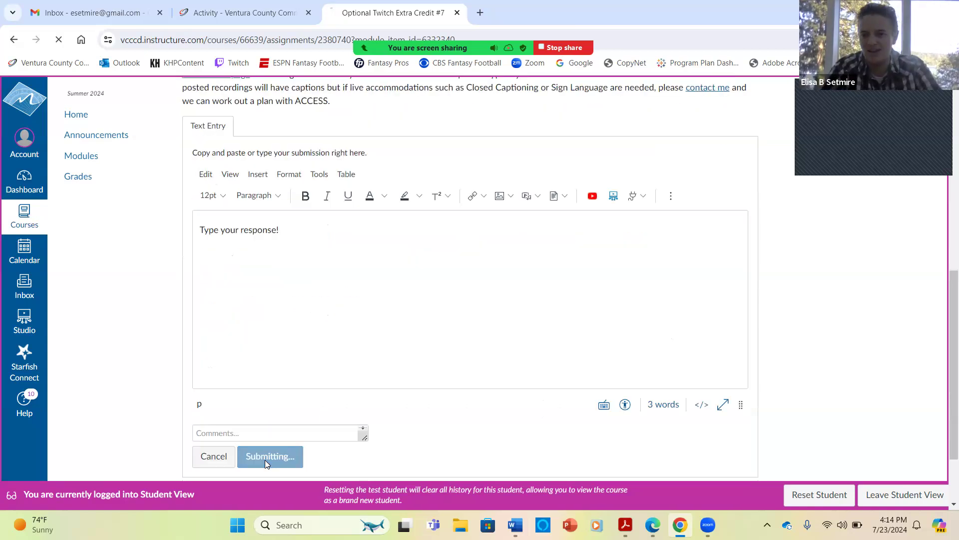
pyautogui.click(270, 455)
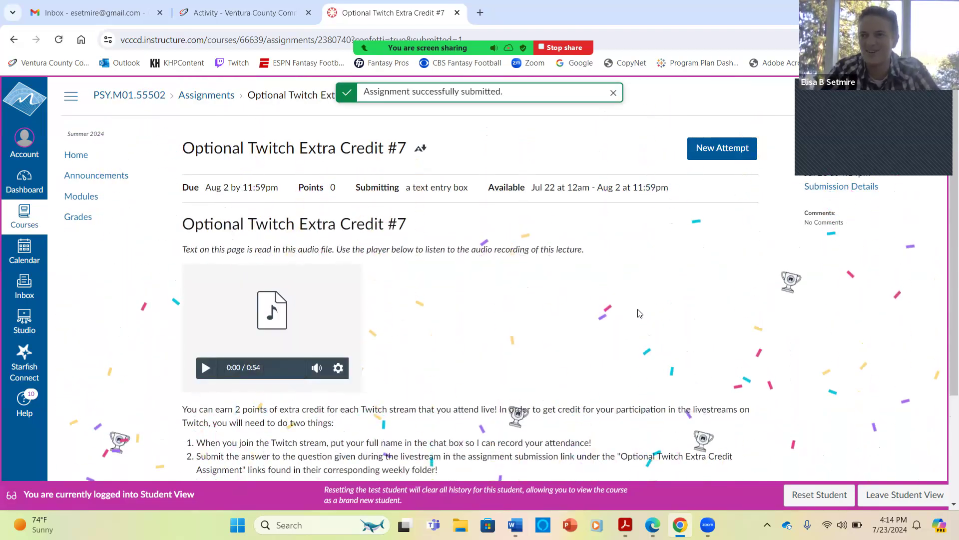
pyautogui.moveTo(570, 281)
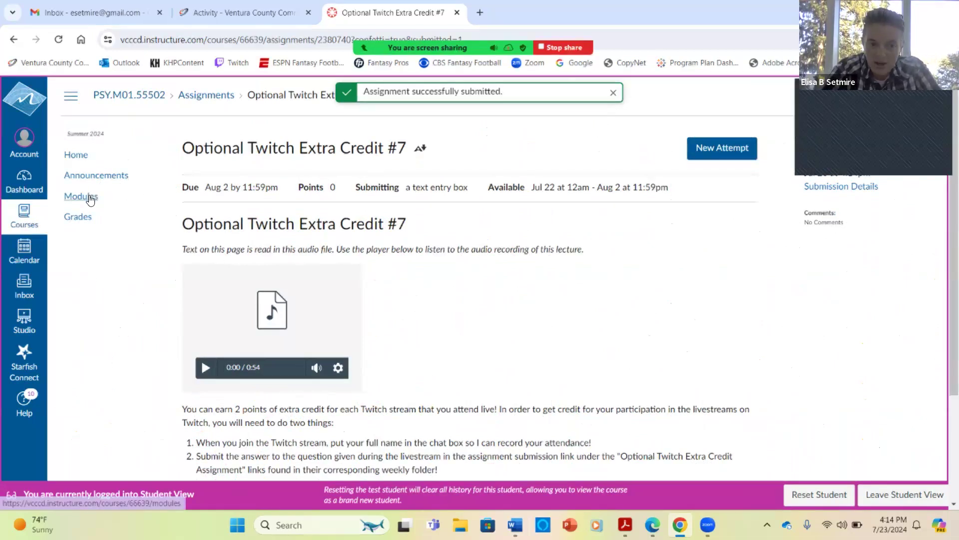
pyautogui.click(80, 196)
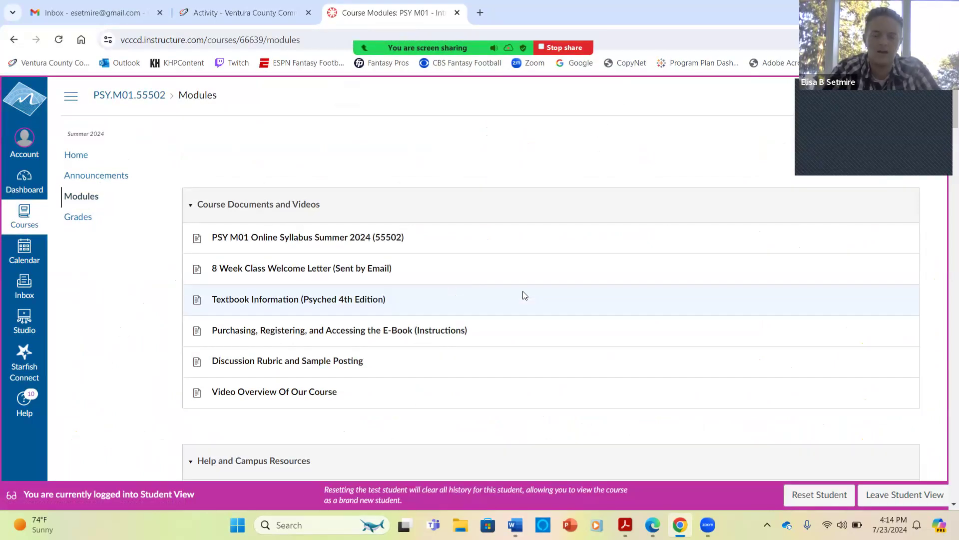
# Scroll the modules list from Week #1 down to Week #8's closing assignment and exam
pyautogui.scroll(-3)
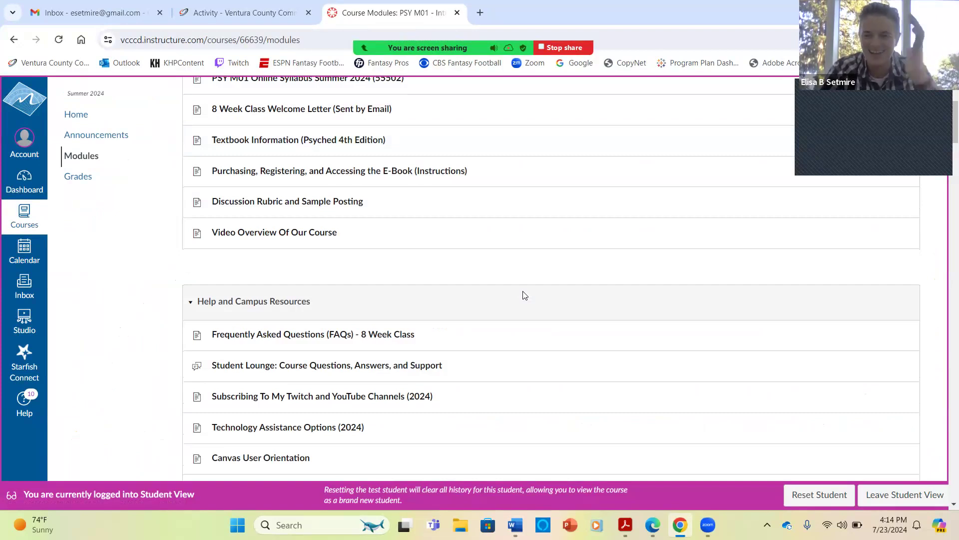
pyautogui.scroll(-3)
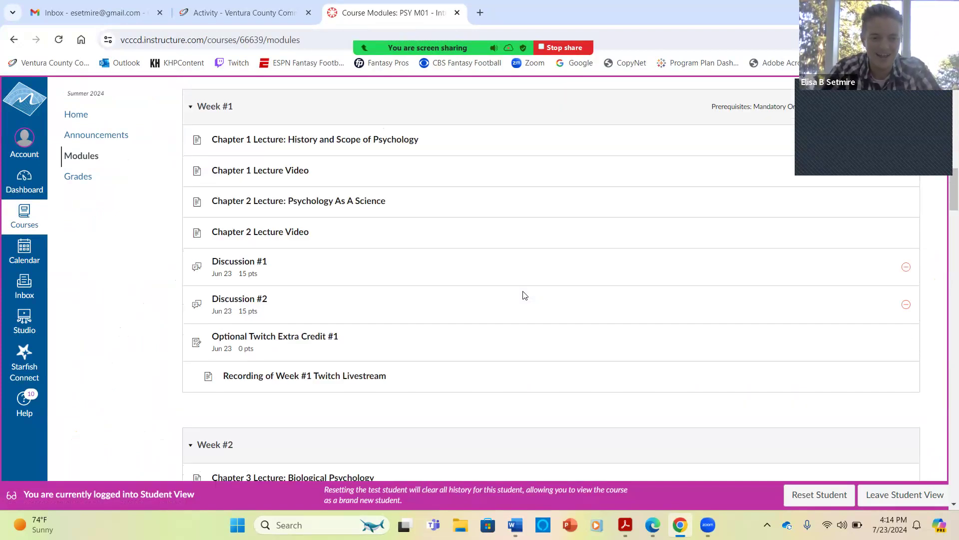
pyautogui.scroll(-3)
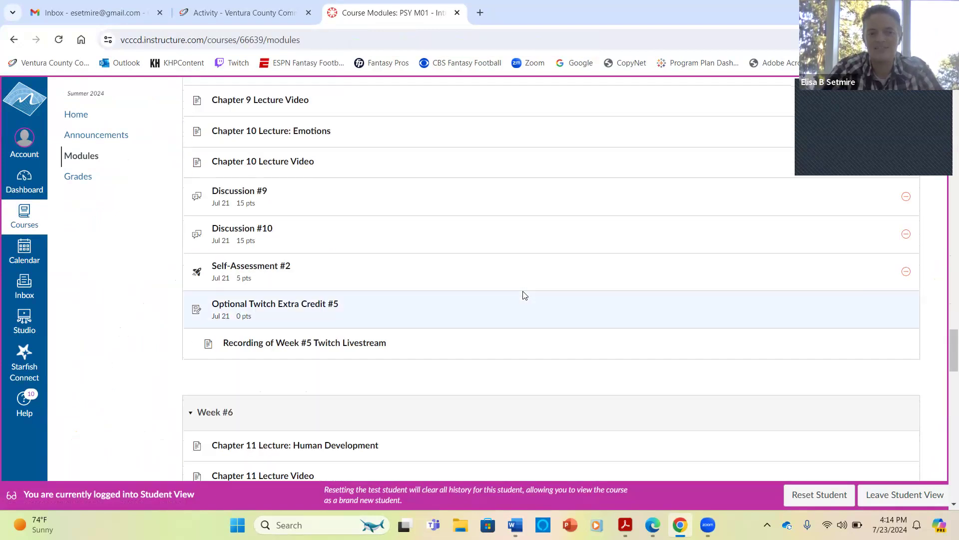
pyautogui.scroll(-3)
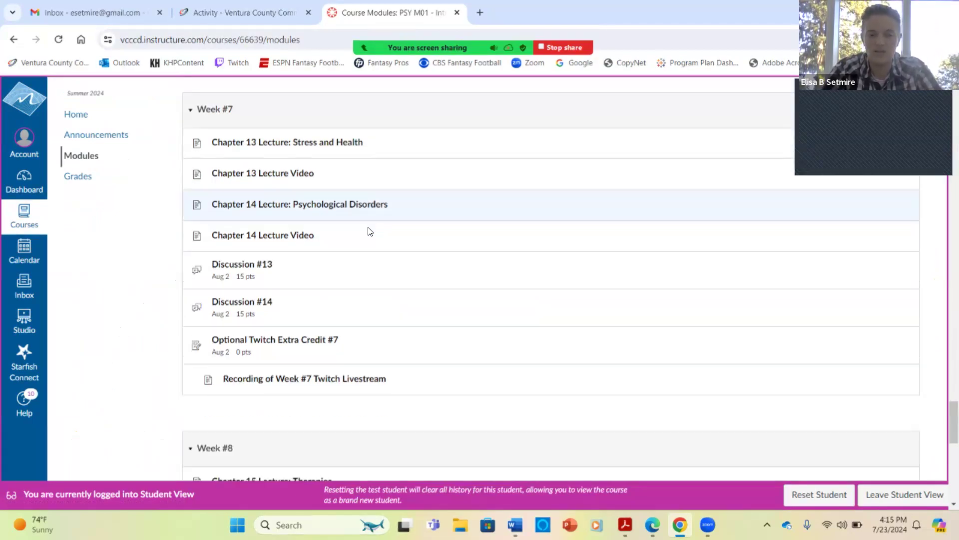
pyautogui.scroll(-3)
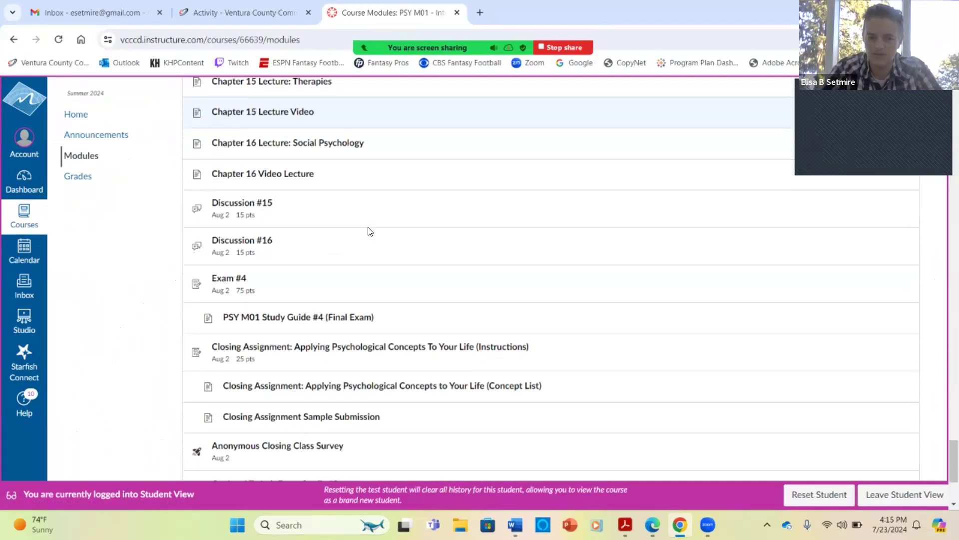